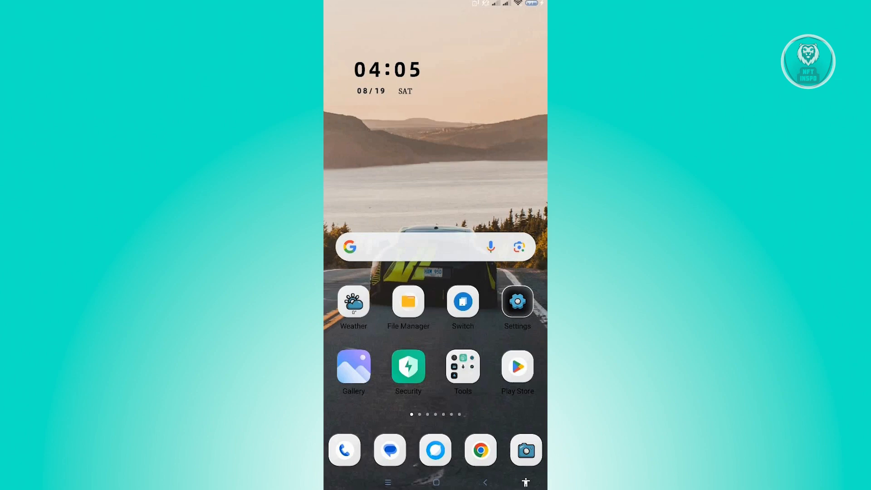
- Launch the Play Store from the home screen and bring up the account menu
left_click(516, 366)
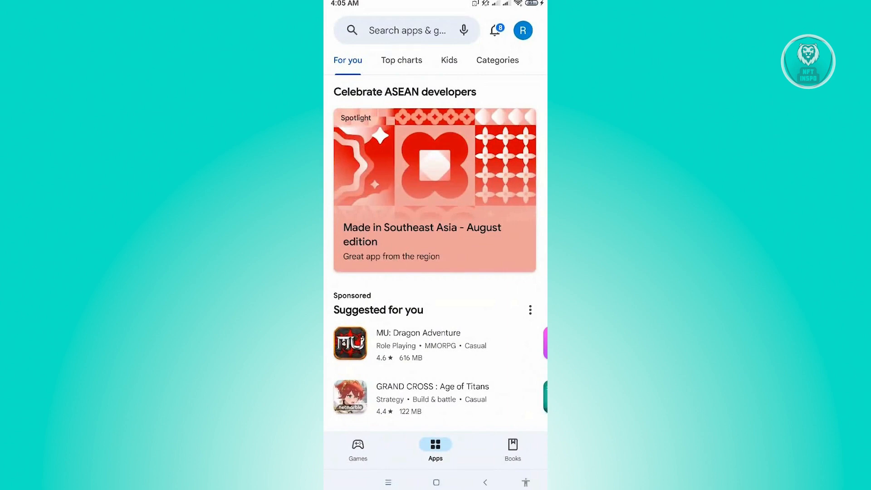
left_click(522, 30)
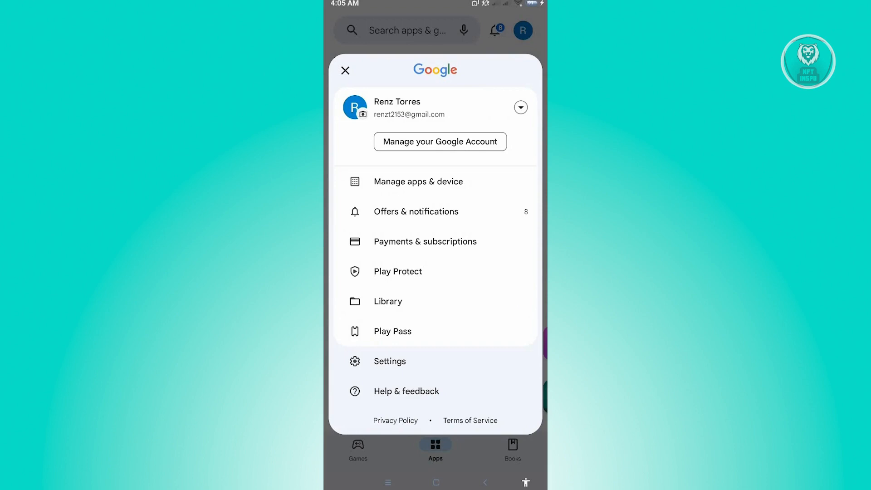
- Go to Payments & subscriptions, then Payment methods
left_click(425, 240)
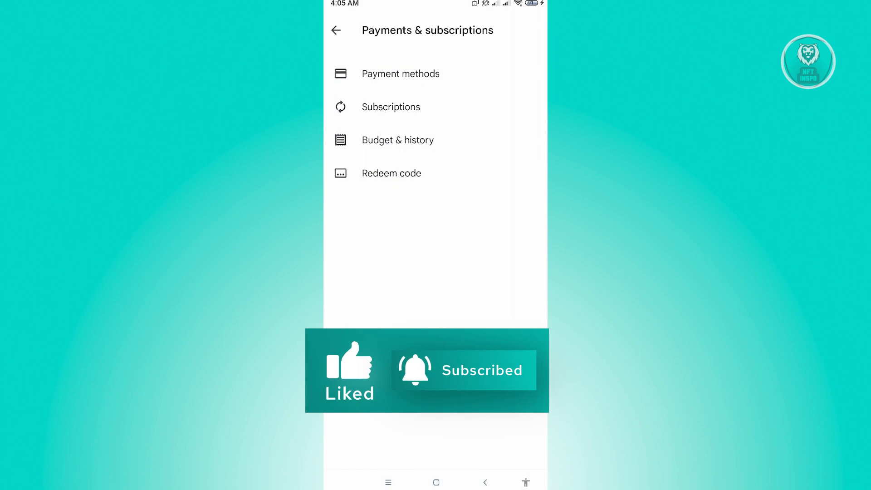
left_click(400, 72)
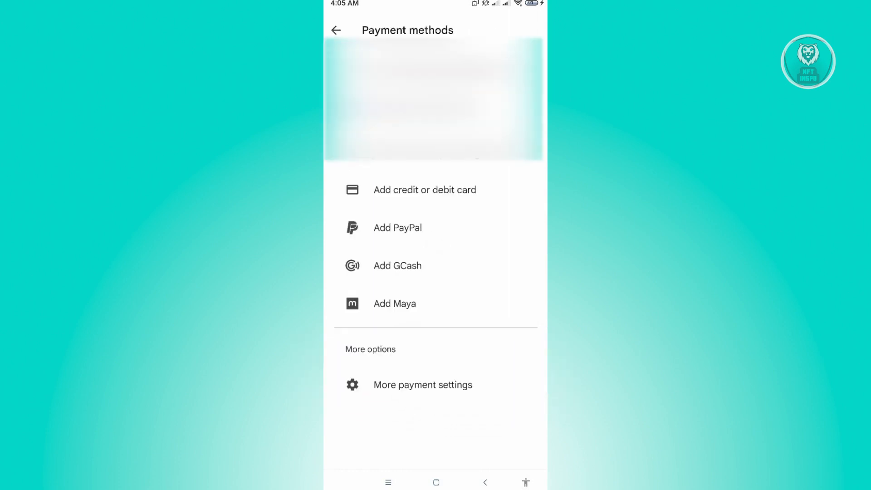